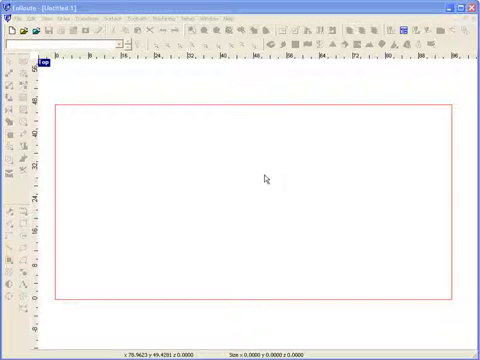
mouse_move(288, 186)
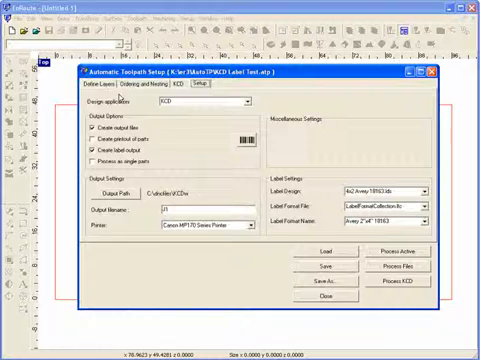
Review the Layers, Parts list and Nesting/Ordering settings, then return to the Setup output settings
click(108, 84)
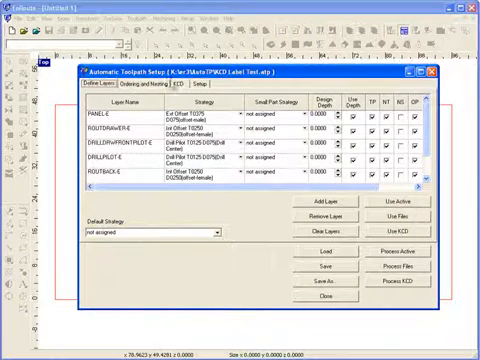
click(196, 90)
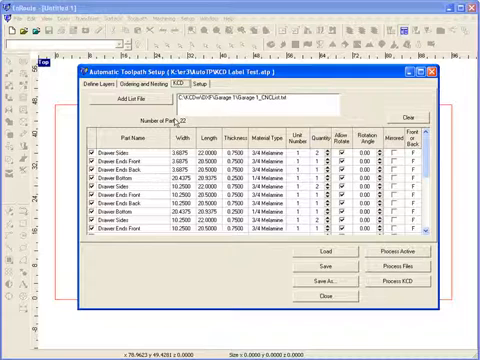
click(152, 88)
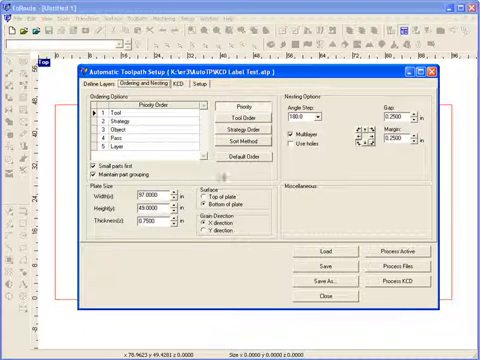
click(108, 84)
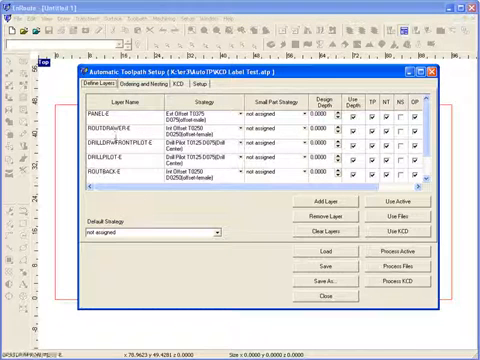
scroll(down, 3)
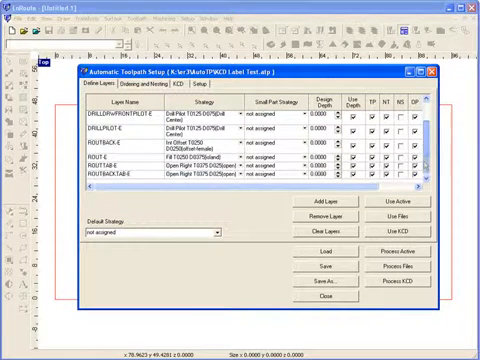
click(188, 92)
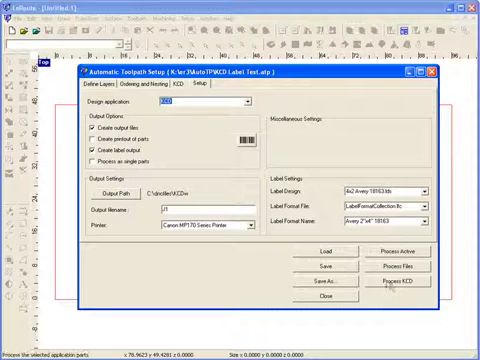
Process the nested job so the parts are laid out and Label Printer launches
click(400, 288)
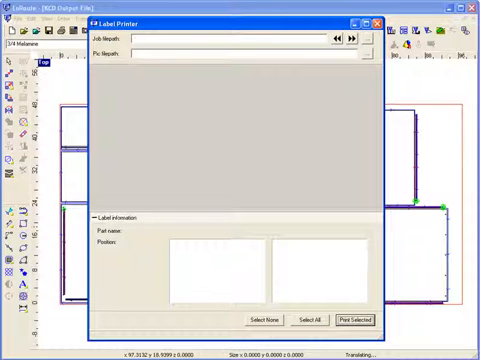
Load the first label file from the Open dialog and show all nested parts in the preview
click(344, 36)
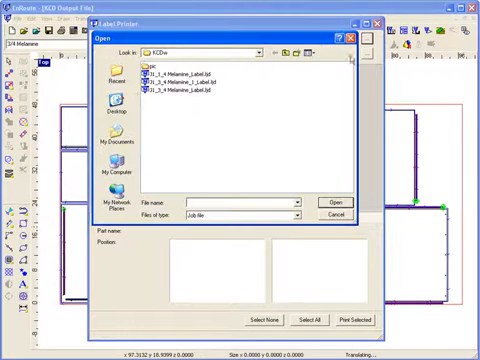
click(190, 76)
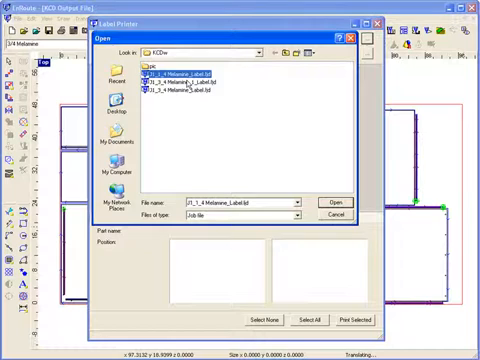
click(336, 202)
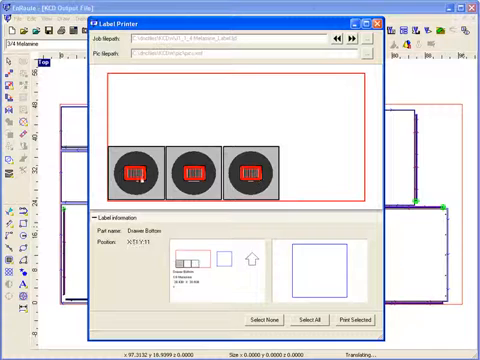
click(244, 170)
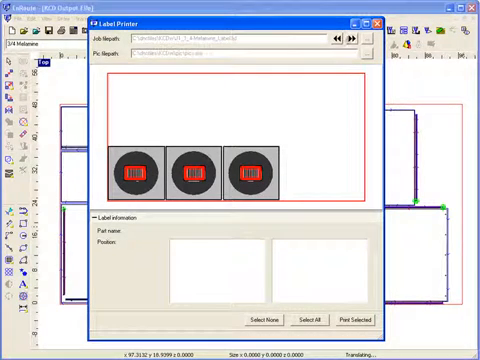
click(348, 38)
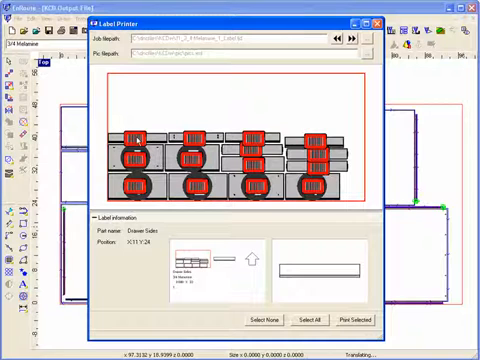
click(270, 320)
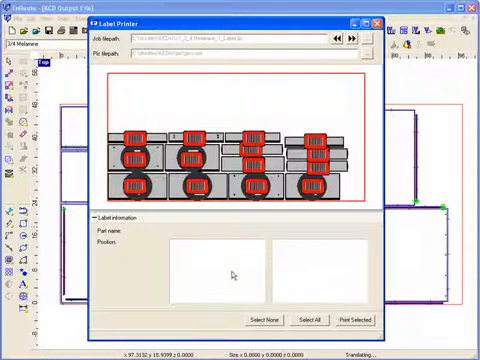
click(130, 138)
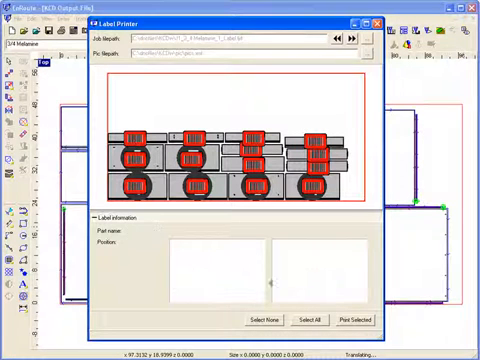
Select every part's label, preview the full Labels Layout sheet, then clear the selection to pick specific parts
click(310, 320)
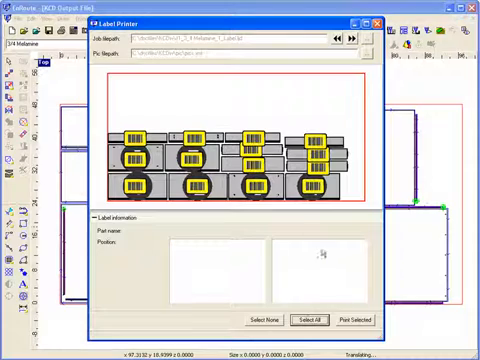
click(356, 320)
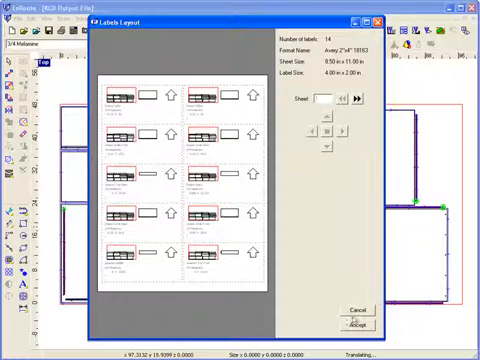
click(360, 324)
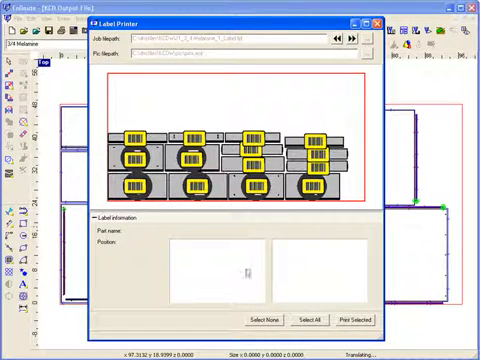
click(312, 320)
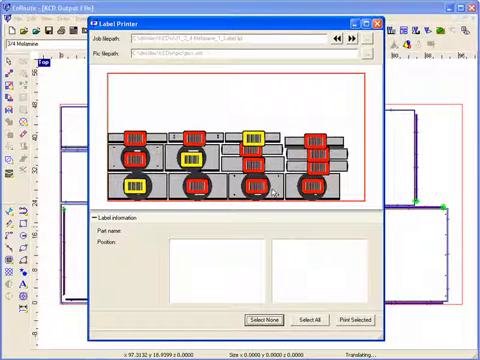
Choose the second part and show the Labels Layout holding just the two selected labels
click(190, 156)
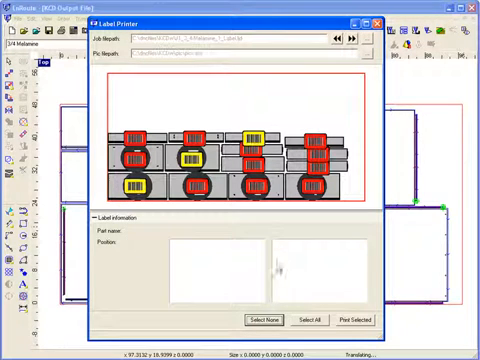
click(348, 320)
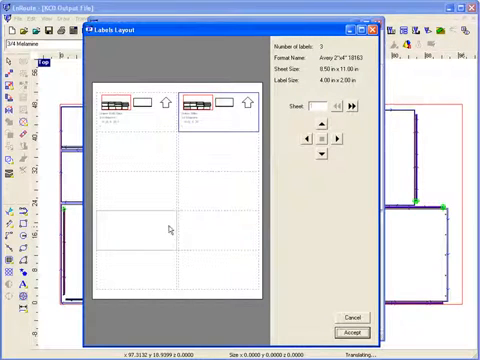
Move the two labels to the bottom of the sheet, accept the layout, and view one part's details
drag(210, 104, 210, 264)
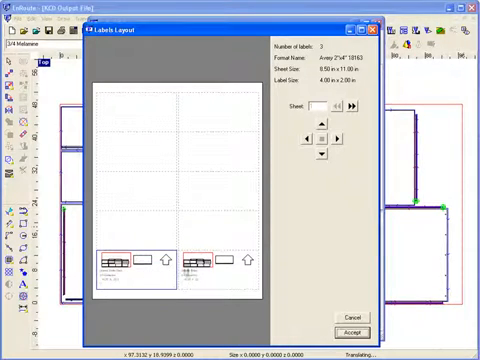
click(352, 332)
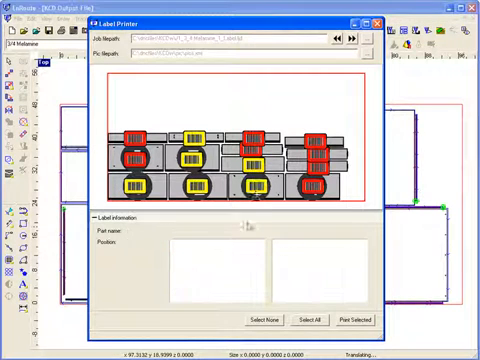
click(252, 184)
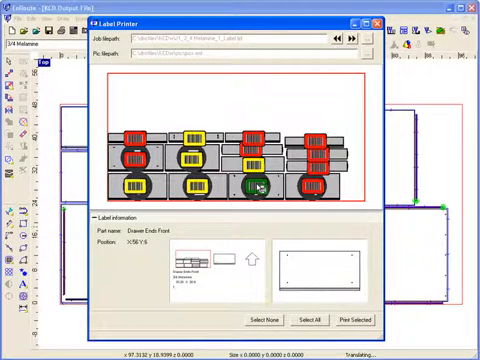